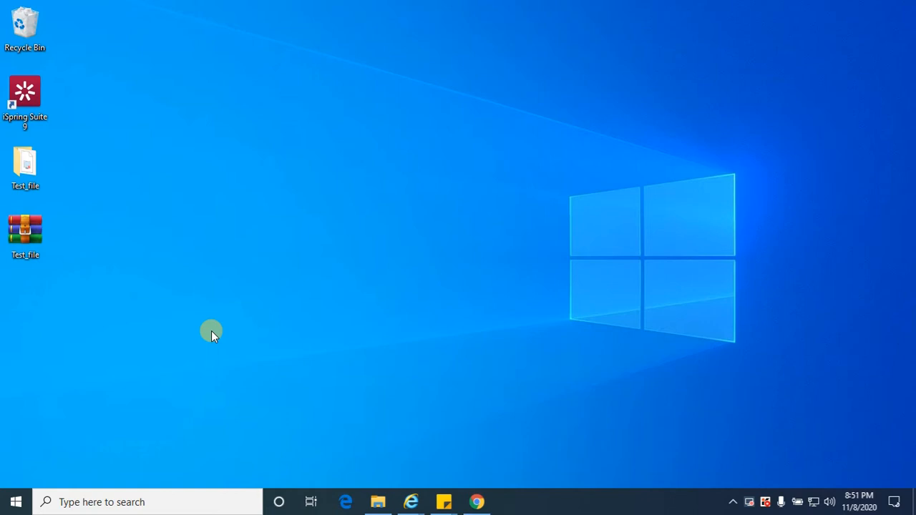
{"action": "mouse_move", "coordinate": [382, 357]}
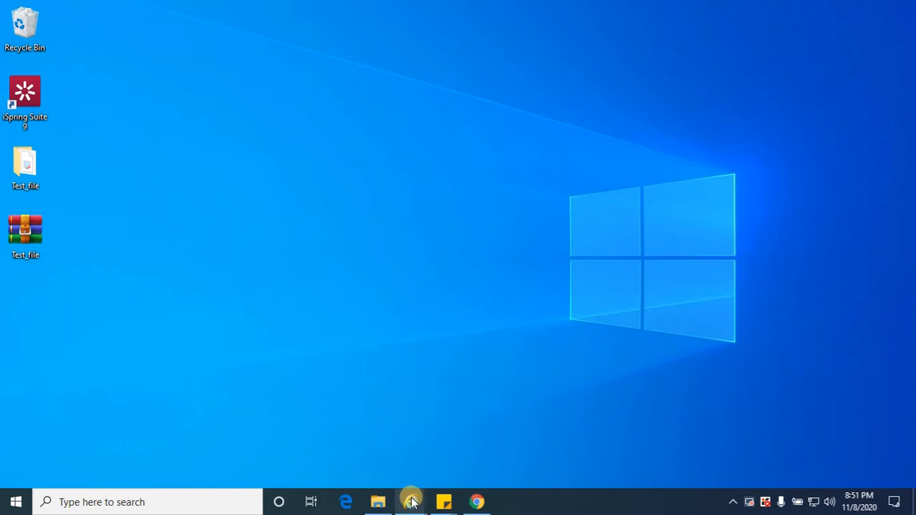
Launch Argus Safety in Internet Explorer and bring up the Reports menu listing.
{"action": "left_click", "coordinate": [410, 501]}
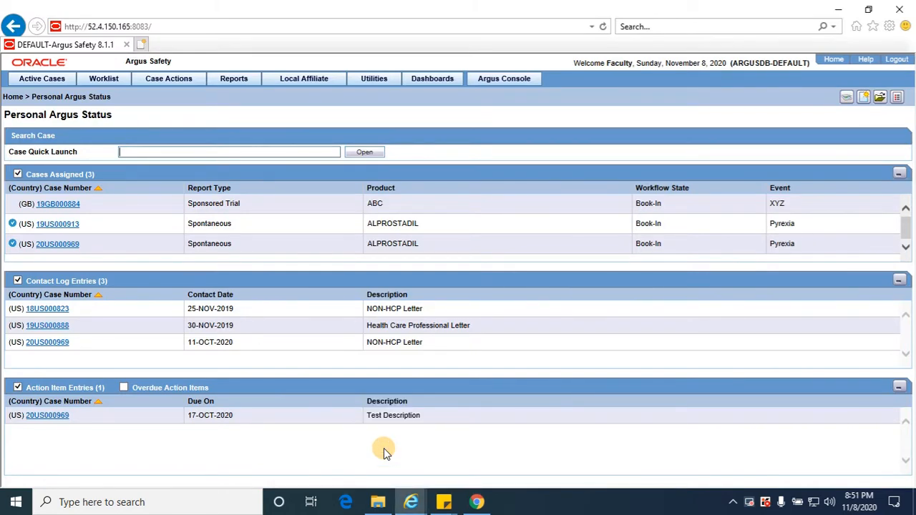
{"action": "mouse_move", "coordinate": [303, 200]}
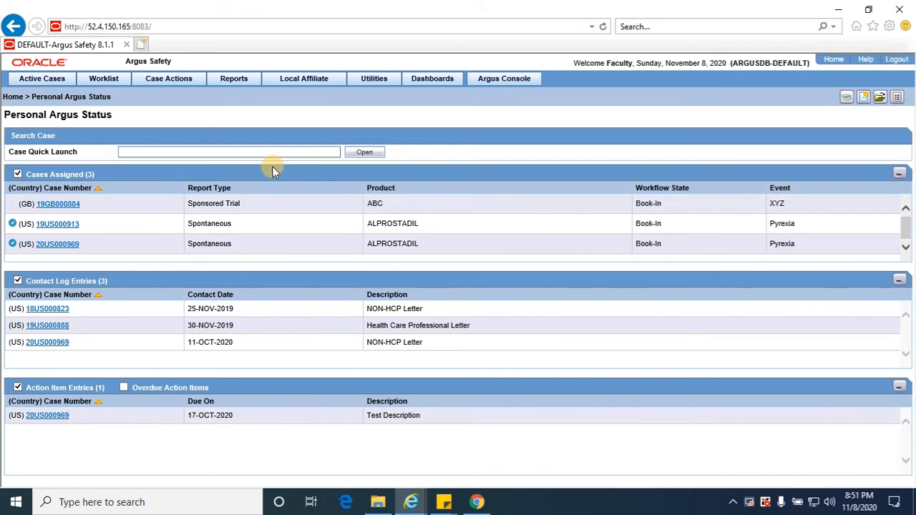
{"action": "left_click", "coordinate": [229, 150]}
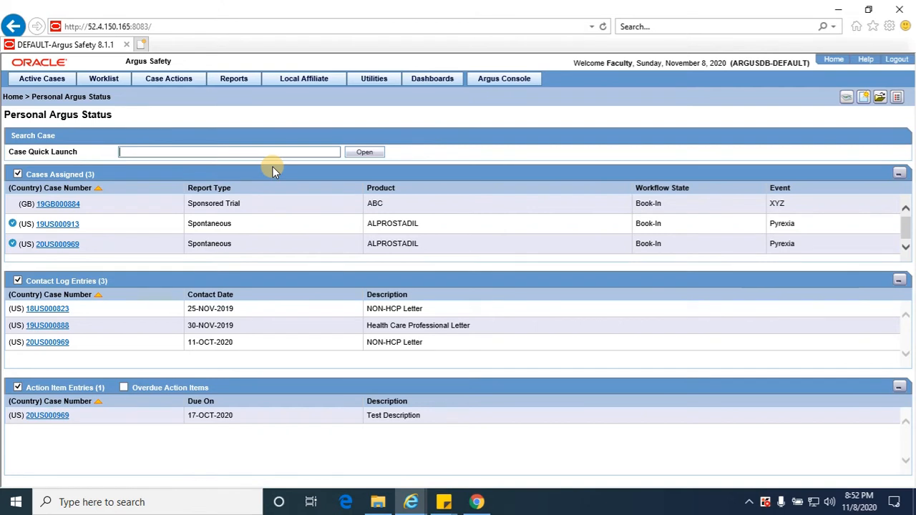
{"action": "left_click", "coordinate": [233, 78]}
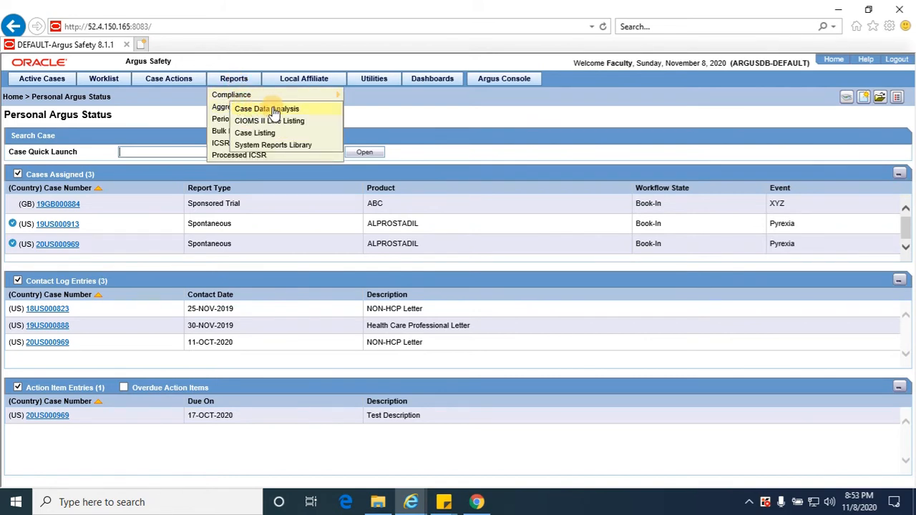
Start a Case Data Analysis report named Clinbyte_CDA, shared with other users.
{"action": "left_click", "coordinate": [266, 108]}
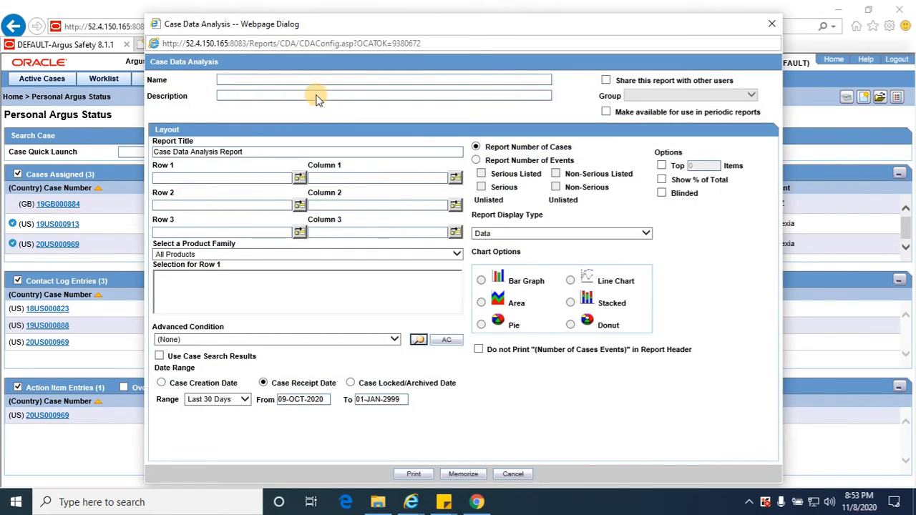
{"action": "left_click", "coordinate": [315, 79]}
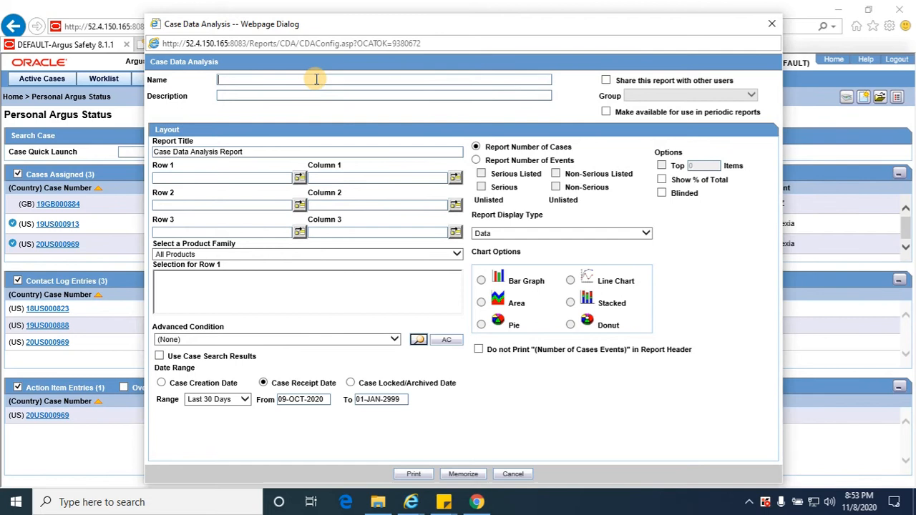
{"action": "type", "text": "C"}
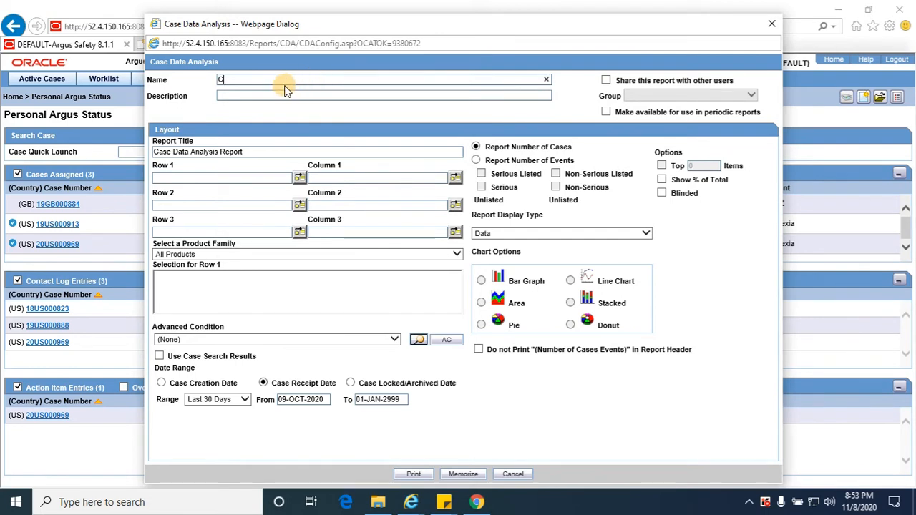
{"action": "type", "text": "linbyte"}
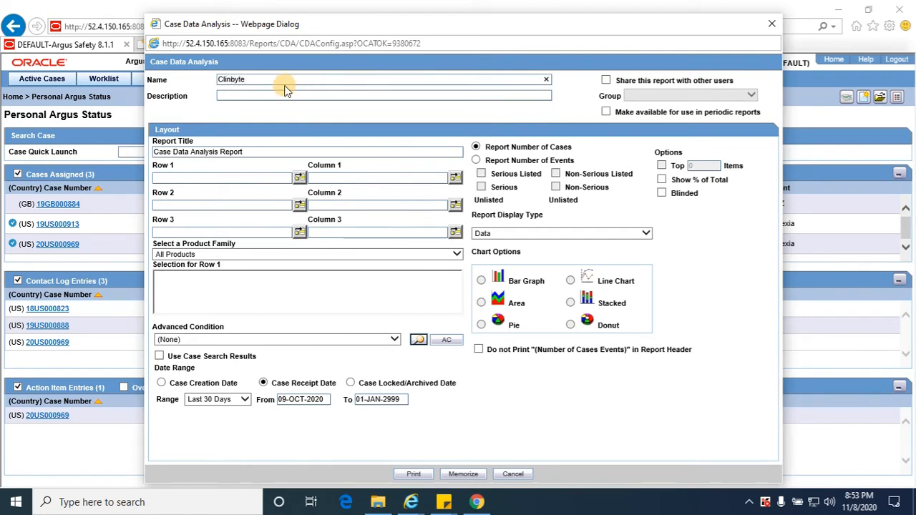
{"action": "type", "text": "_CDA"}
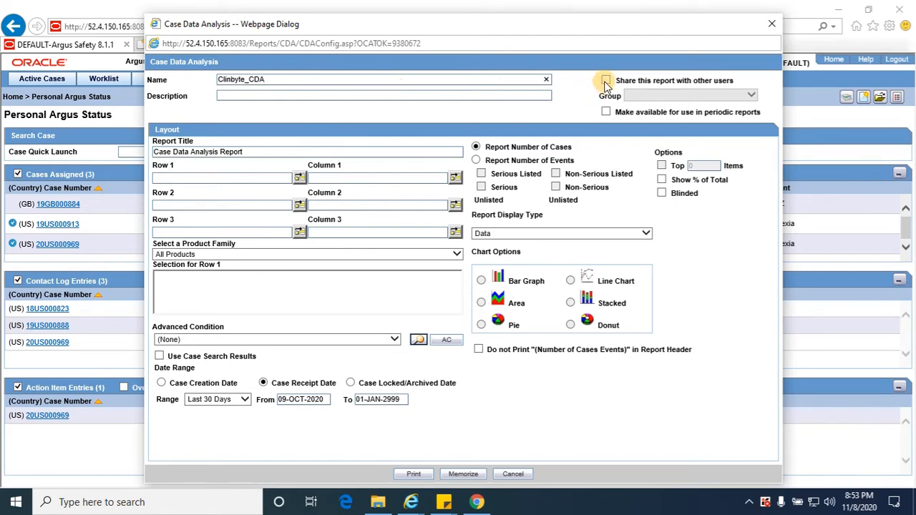
{"action": "left_click", "coordinate": [606, 80]}
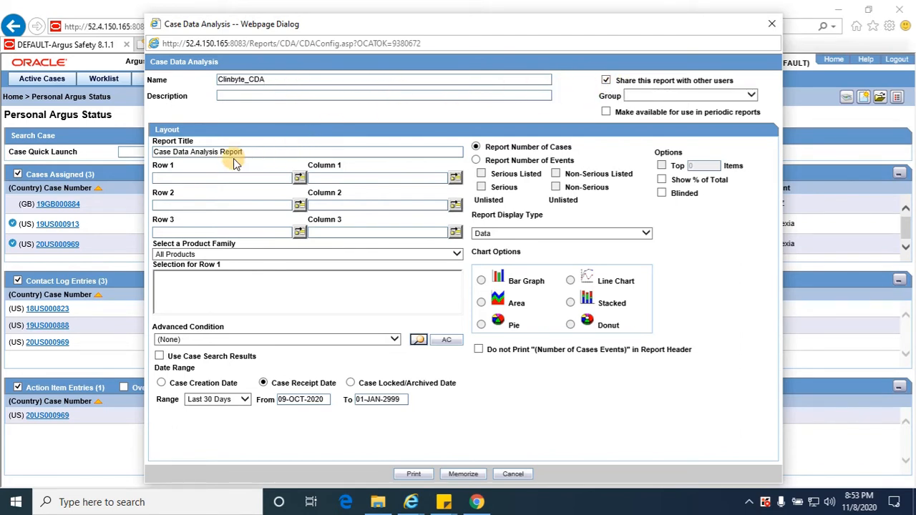
{"action": "left_click", "coordinate": [300, 177]}
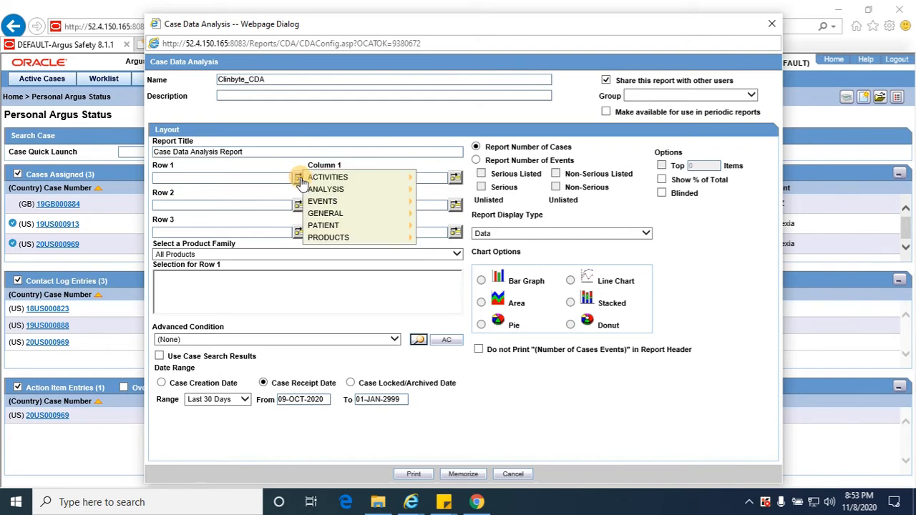
{"action": "mouse_move", "coordinate": [325, 213]}
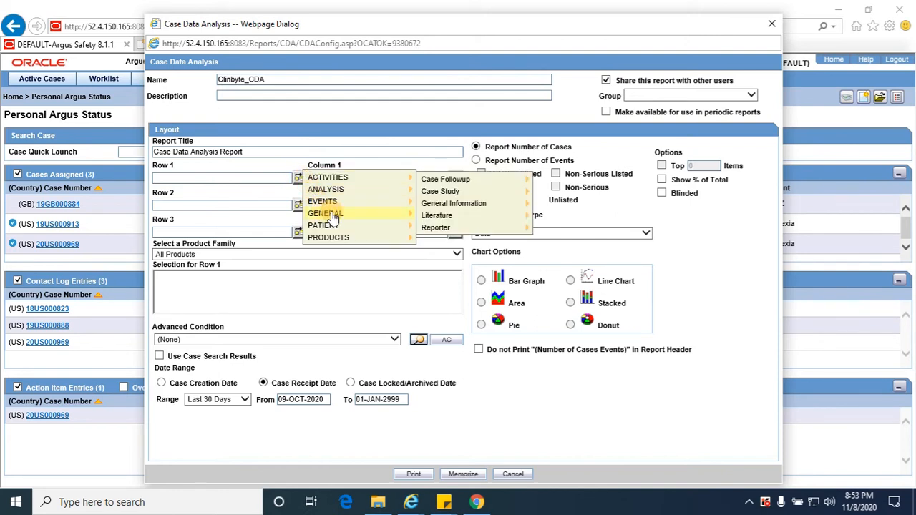
{"action": "mouse_move", "coordinate": [453, 203]}
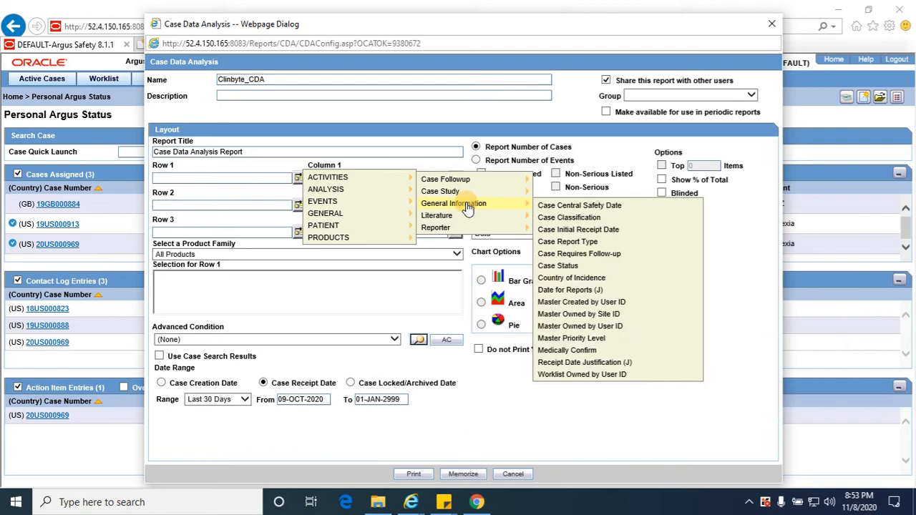
{"action": "mouse_move", "coordinate": [567, 241]}
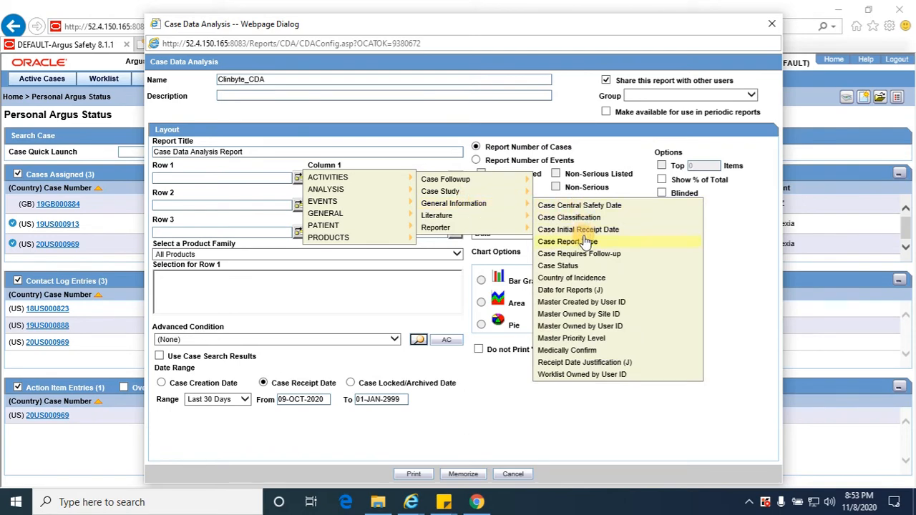
Choose Case Report Type for Row 1 and Total Only for Column 1.
{"action": "left_click", "coordinate": [567, 241]}
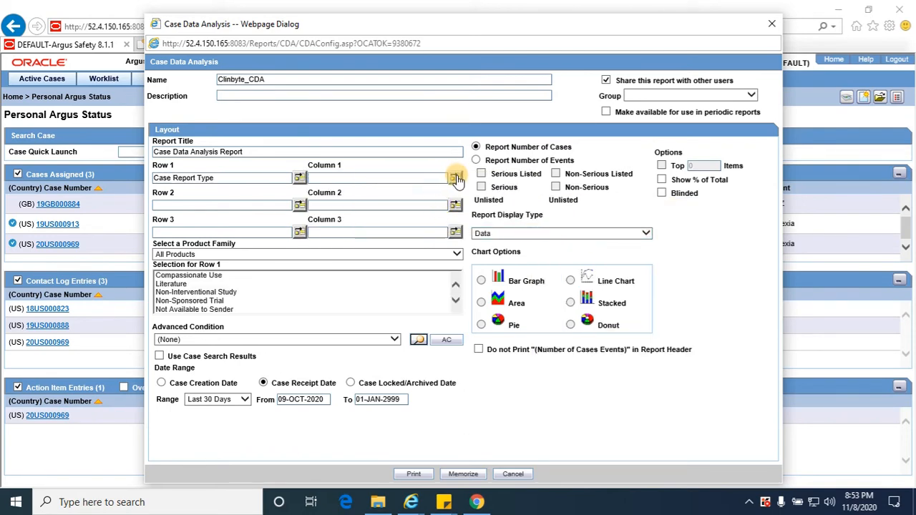
{"action": "left_click", "coordinate": [455, 178]}
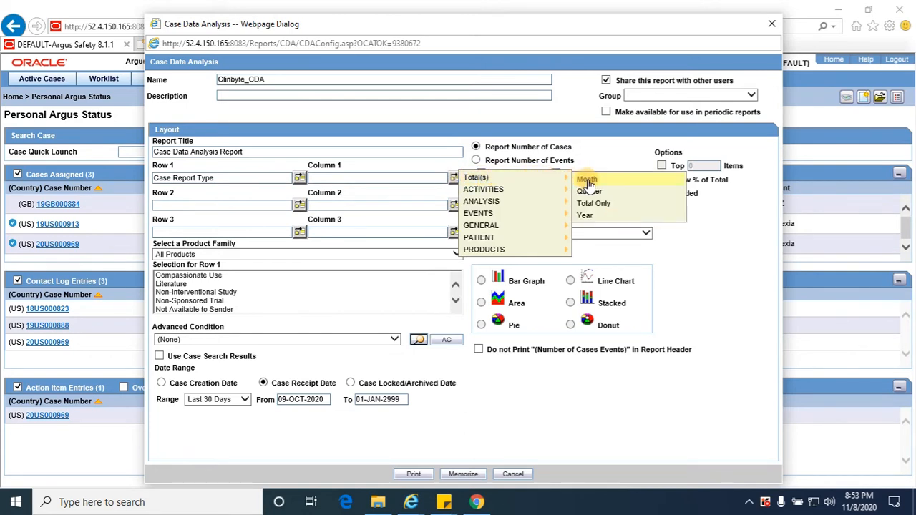
{"action": "mouse_move", "coordinate": [593, 203]}
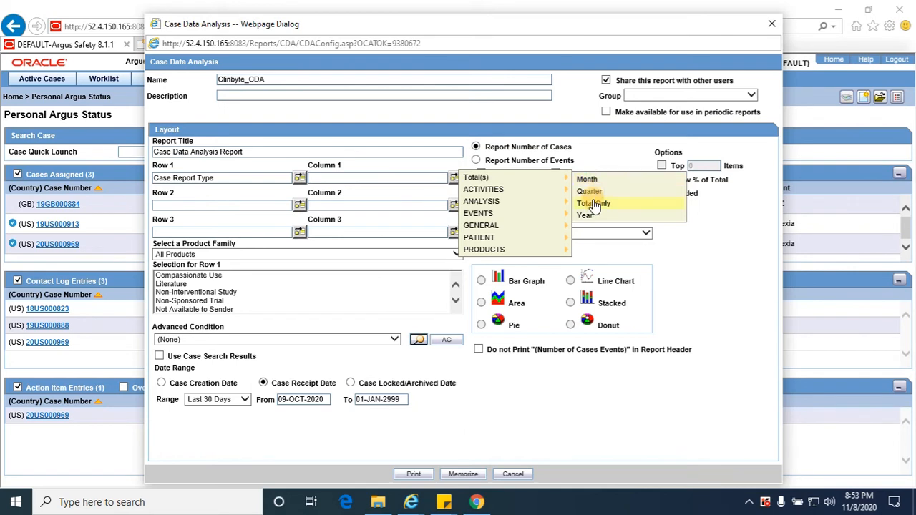
{"action": "left_click", "coordinate": [592, 203]}
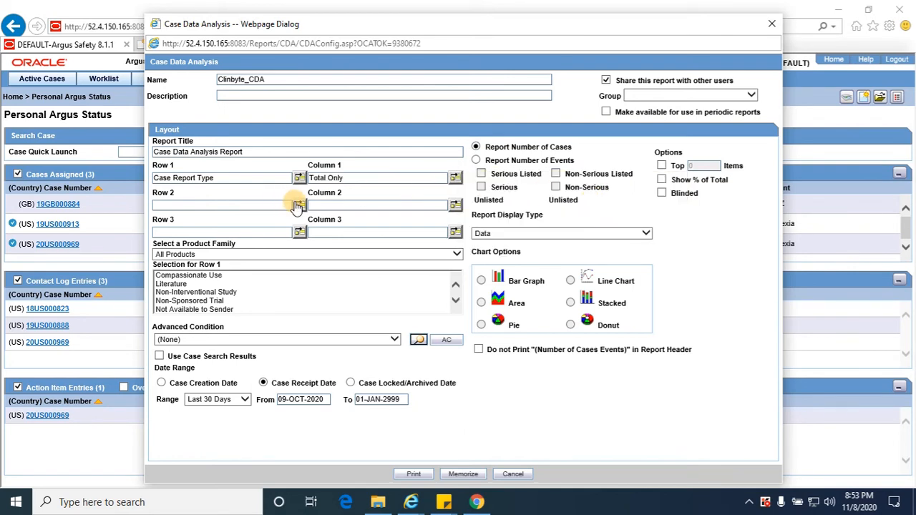
Pick PRODUCTS > Product Drug > Product Name for Row 2.
{"action": "left_click", "coordinate": [298, 205]}
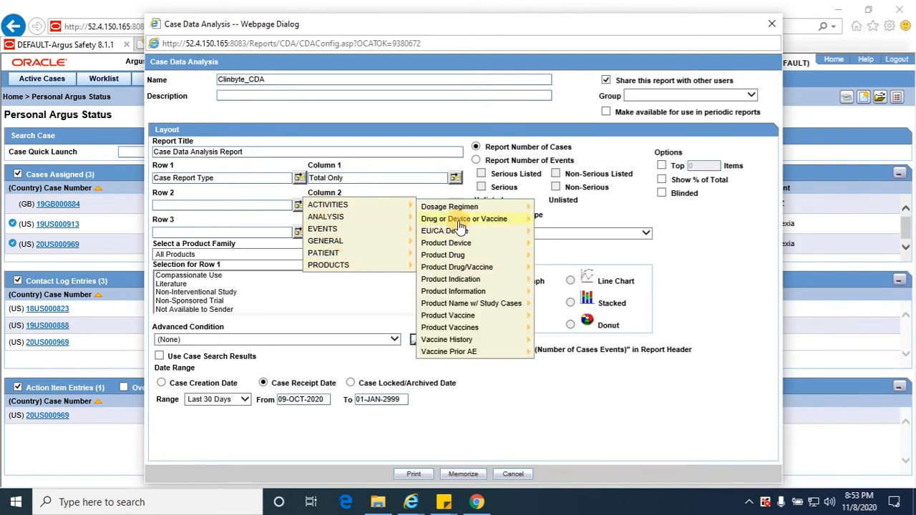
{"action": "mouse_move", "coordinate": [453, 291]}
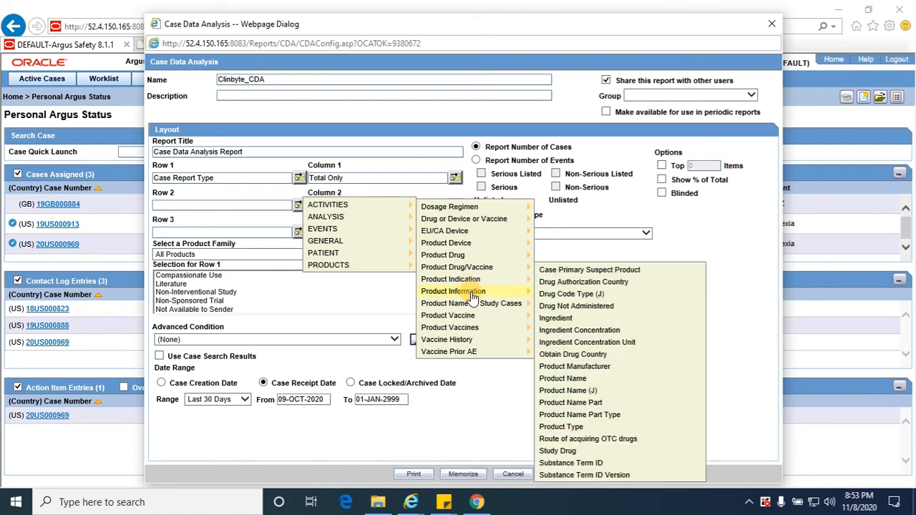
{"action": "mouse_move", "coordinate": [570, 294]}
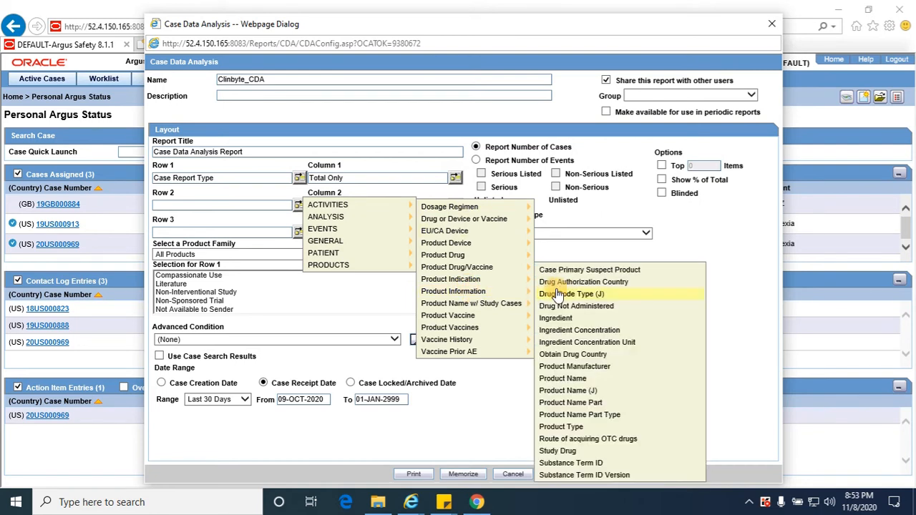
{"action": "mouse_move", "coordinate": [576, 378]}
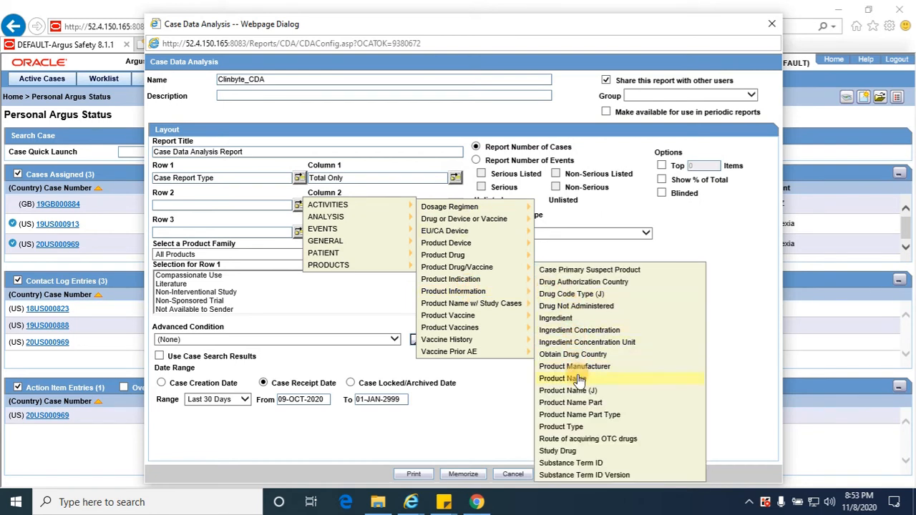
{"action": "left_click", "coordinate": [563, 378]}
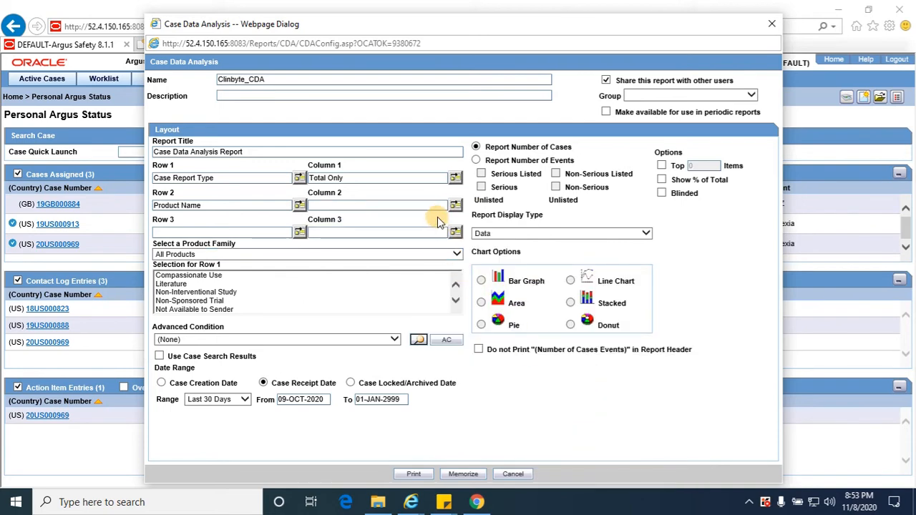
Pick EVENTS > Event Information > Event Preferred Term for Column 2.
{"action": "left_click", "coordinate": [455, 206]}
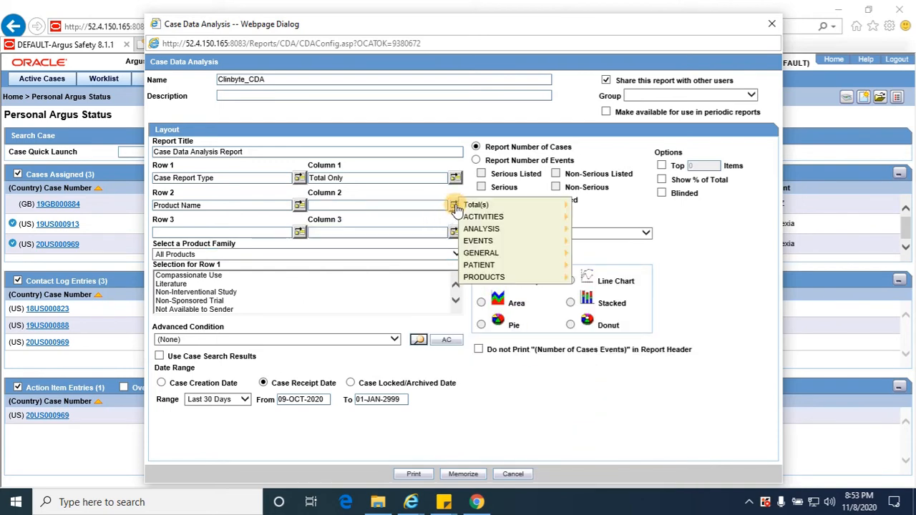
{"action": "left_click", "coordinate": [476, 205]}
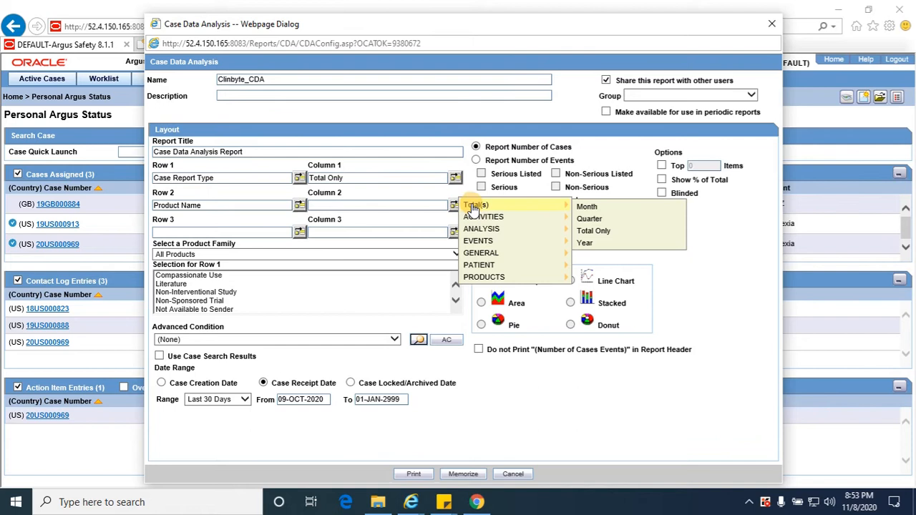
{"action": "mouse_move", "coordinate": [478, 241]}
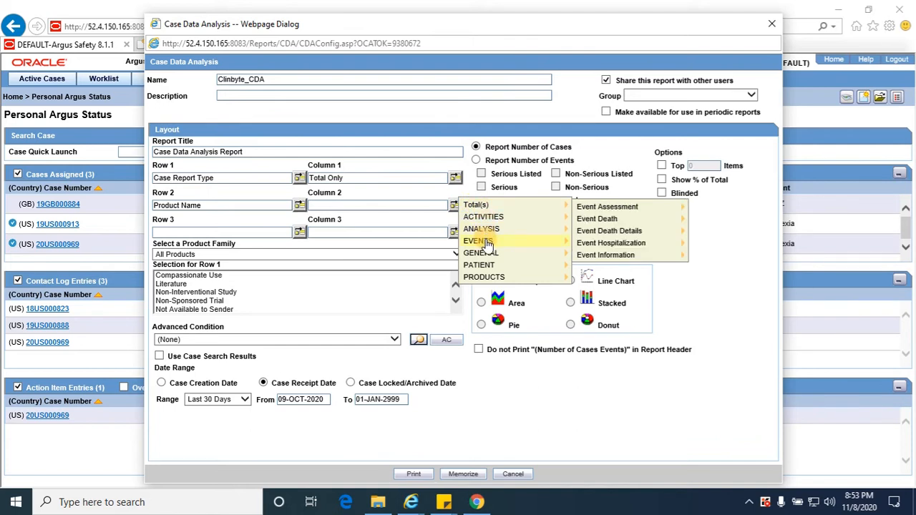
{"action": "mouse_move", "coordinate": [607, 206]}
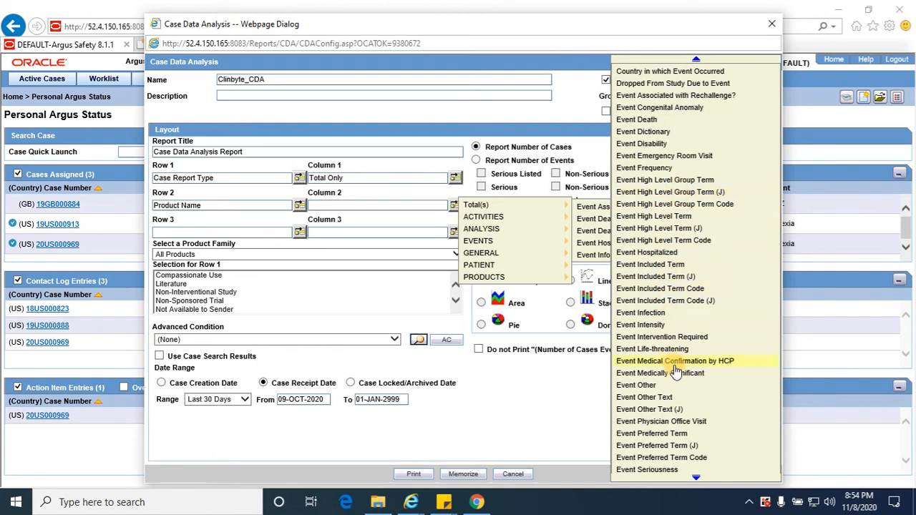
{"action": "mouse_move", "coordinate": [684, 251]}
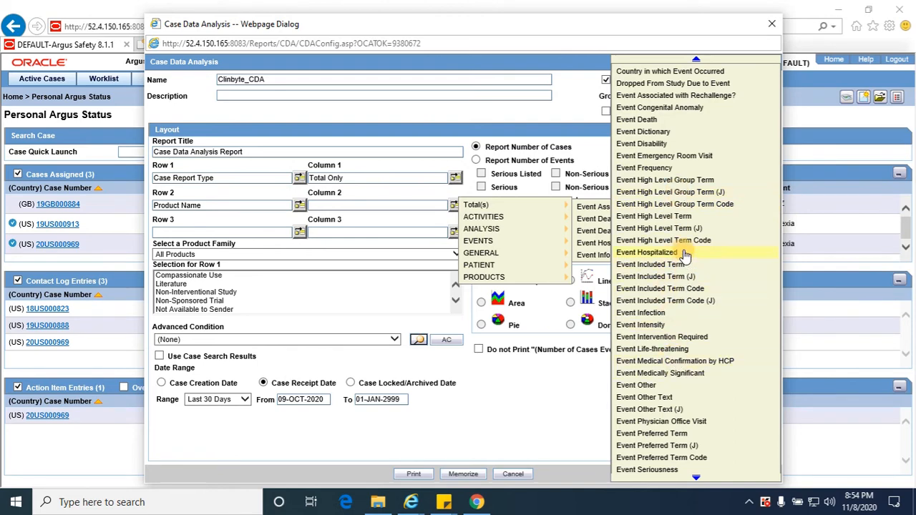
{"action": "mouse_move", "coordinate": [680, 216]}
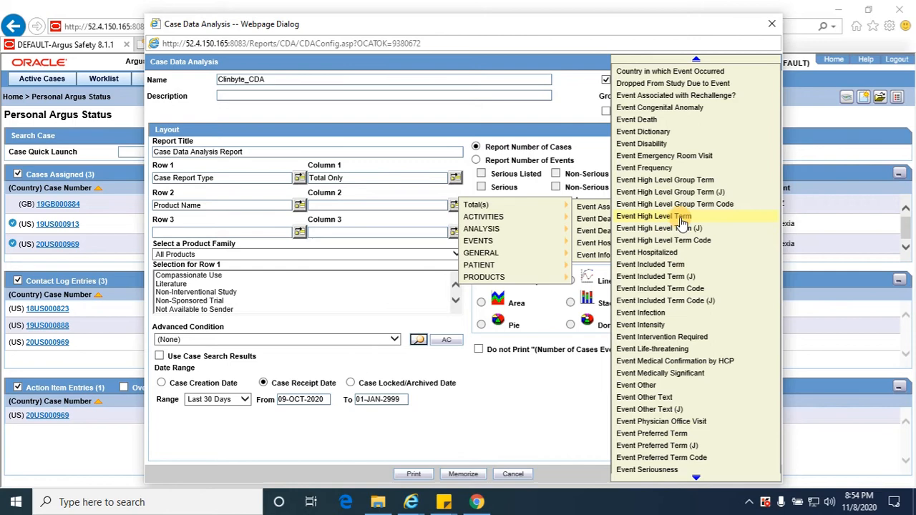
{"action": "mouse_move", "coordinate": [647, 361]}
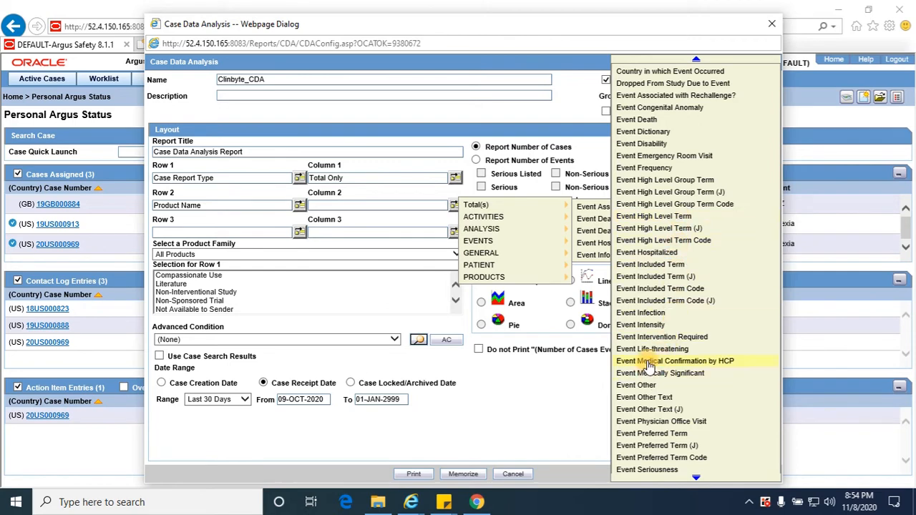
{"action": "mouse_move", "coordinate": [669, 191]}
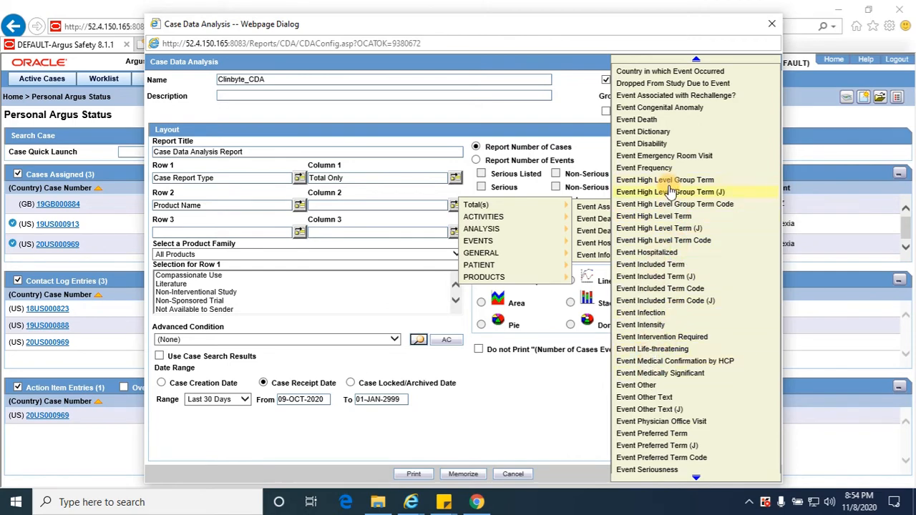
{"action": "mouse_move", "coordinate": [671, 227]}
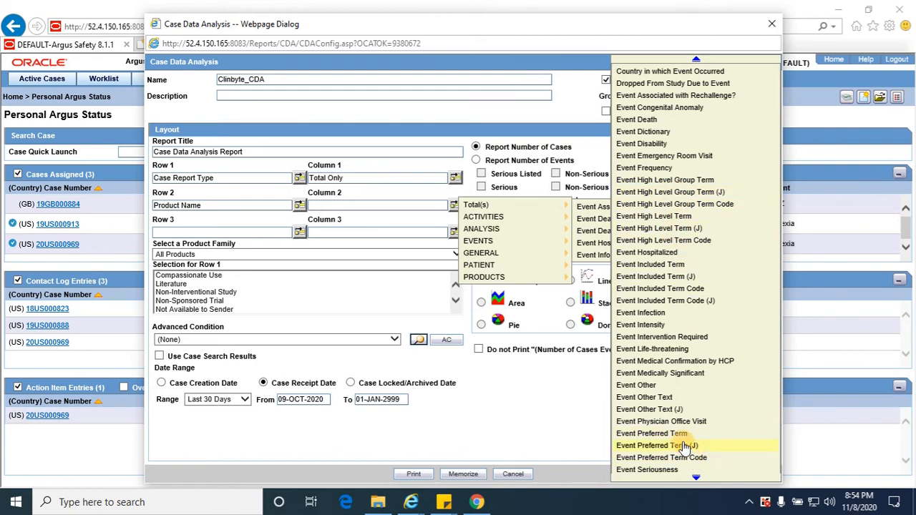
{"action": "left_click", "coordinate": [651, 433]}
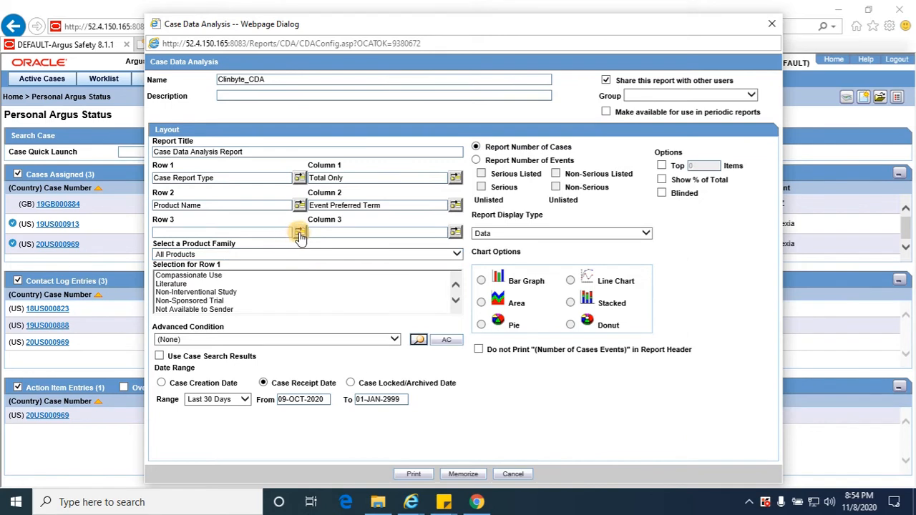
Pick ANALYSIS > Case Assessment > Case Seriousness? for Row 3.
{"action": "left_click", "coordinate": [299, 232]}
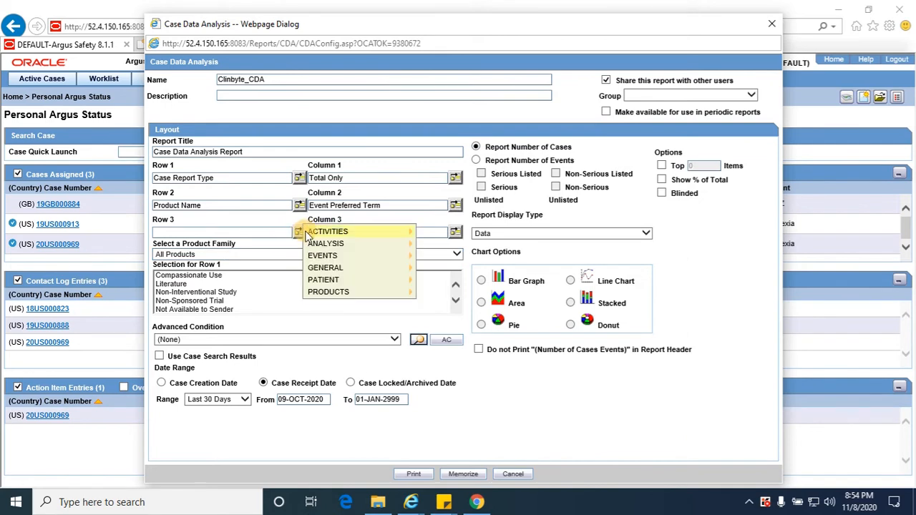
{"action": "mouse_move", "coordinate": [325, 267]}
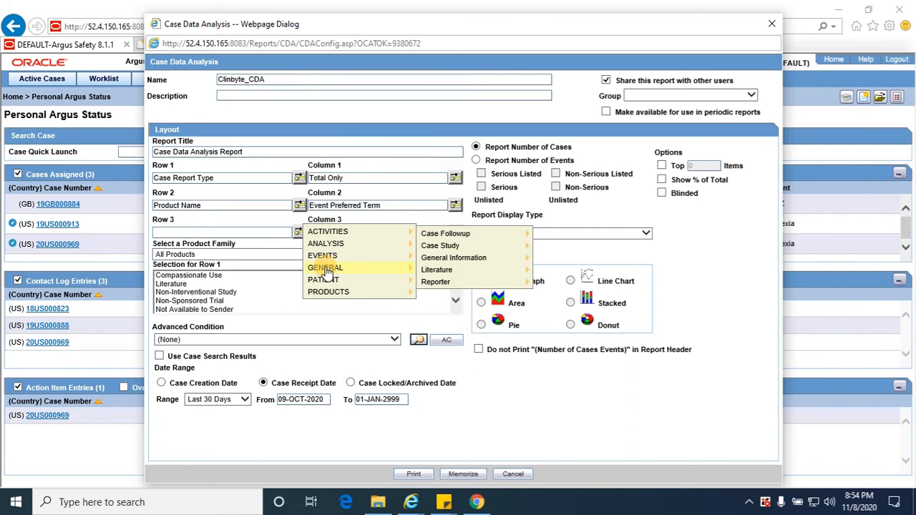
{"action": "mouse_move", "coordinate": [453, 257]}
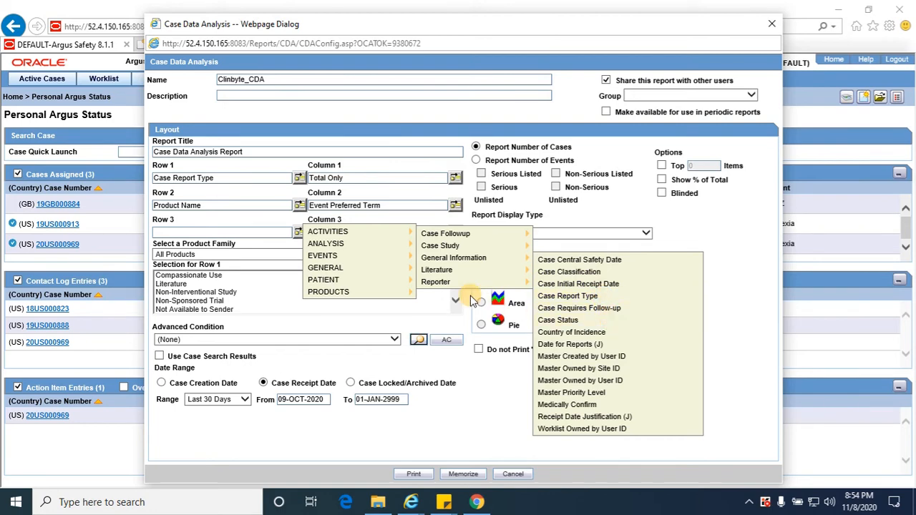
{"action": "mouse_move", "coordinate": [326, 243]}
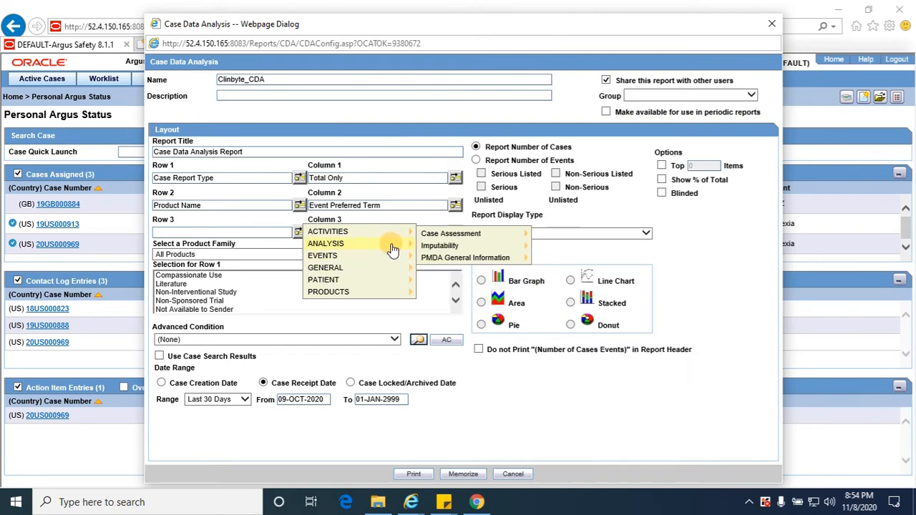
{"action": "mouse_move", "coordinate": [450, 233]}
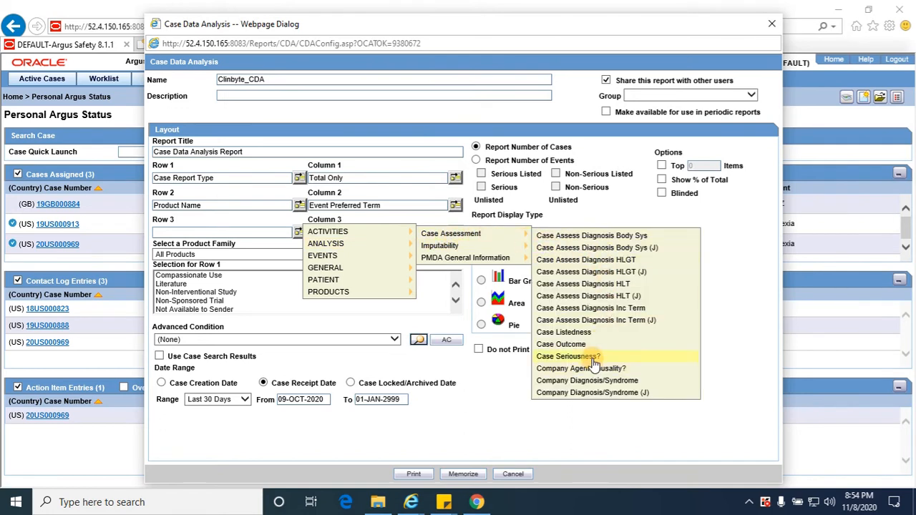
{"action": "left_click", "coordinate": [567, 355]}
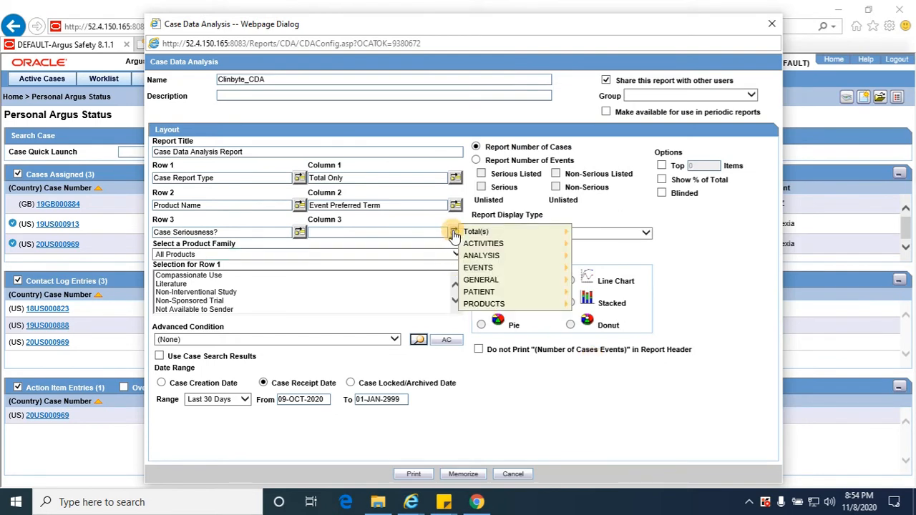
{"action": "mouse_move", "coordinate": [478, 268]}
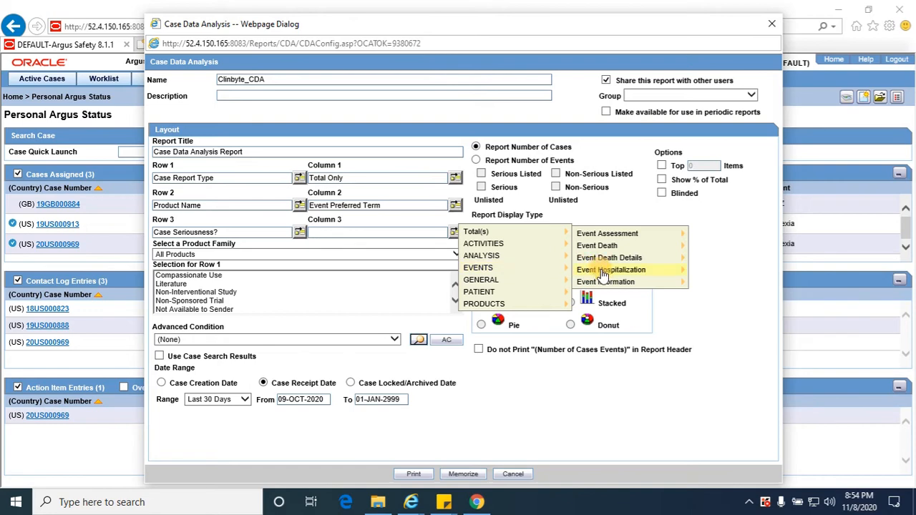
Pick Event Seriousness from the Total(s) submenu for Column 3.
{"action": "left_click", "coordinate": [609, 281]}
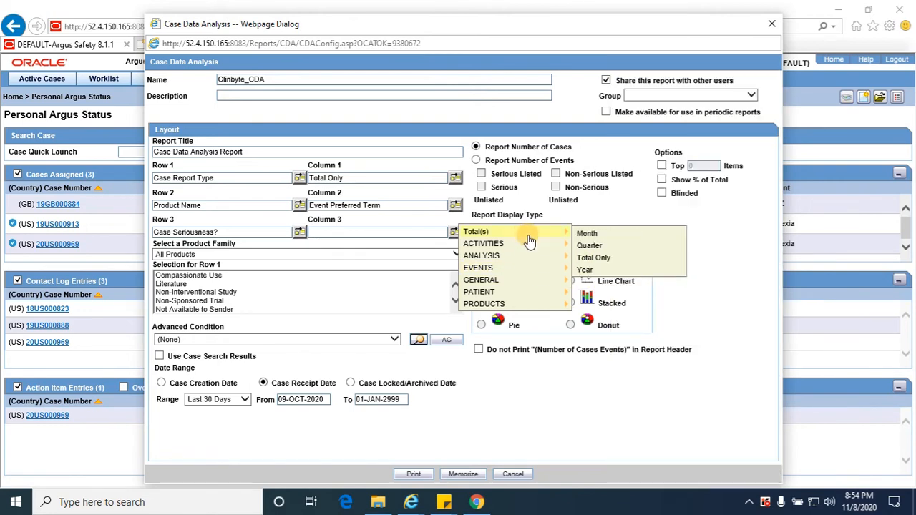
{"action": "mouse_move", "coordinate": [481, 255]}
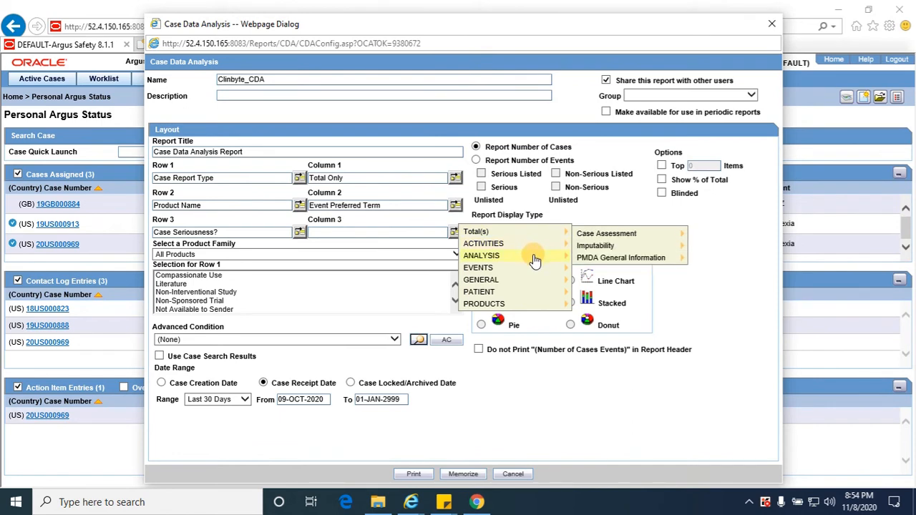
{"action": "mouse_move", "coordinate": [478, 267]}
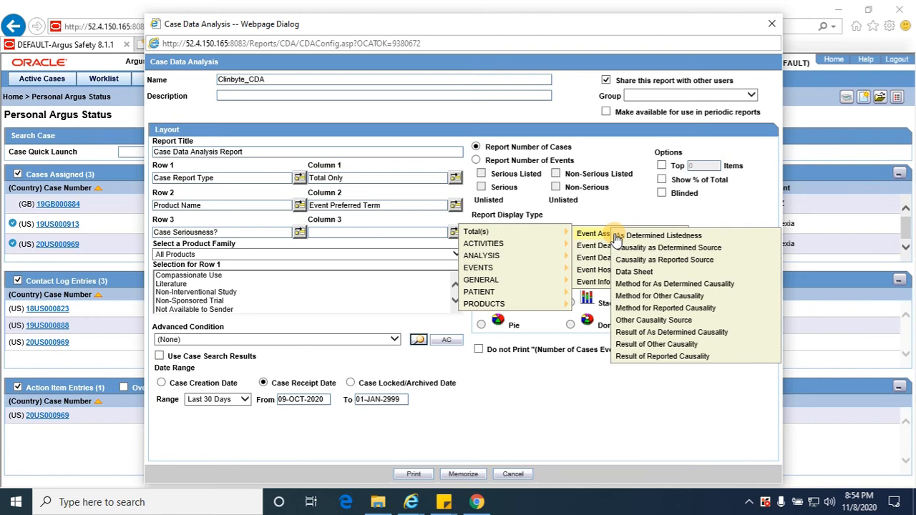
{"action": "left_click", "coordinate": [592, 281]}
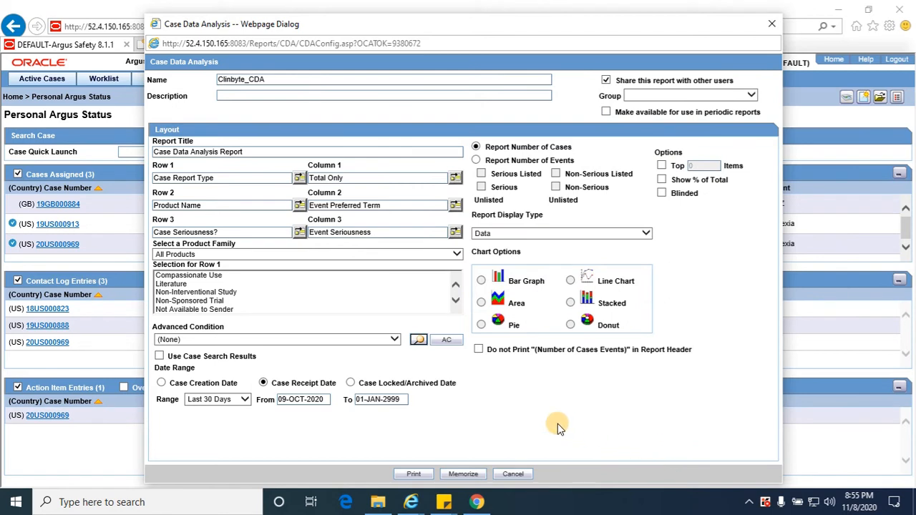
{"action": "mouse_move", "coordinate": [542, 421]}
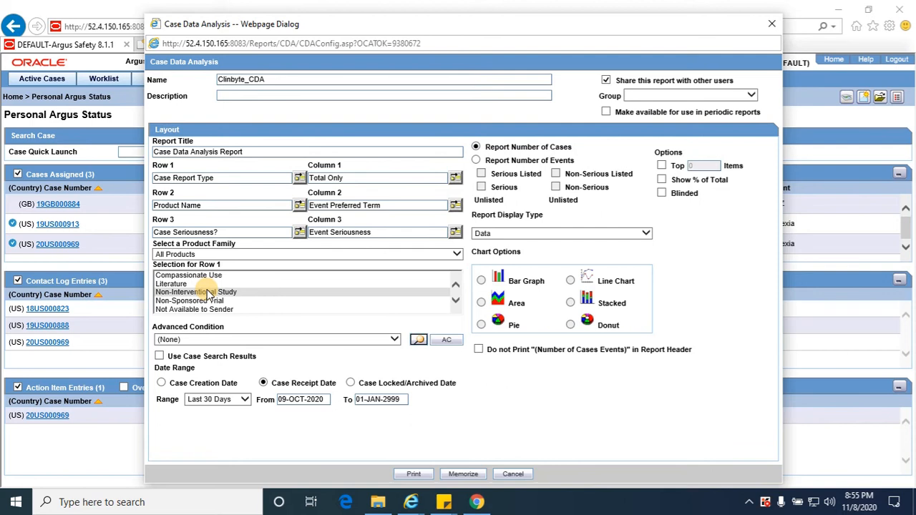
Multi-select Post Marketing Surv, Regulatory Authority, Sponsored Trial and Spontaneous in Row 1's list.
{"action": "left_click", "coordinate": [171, 283]}
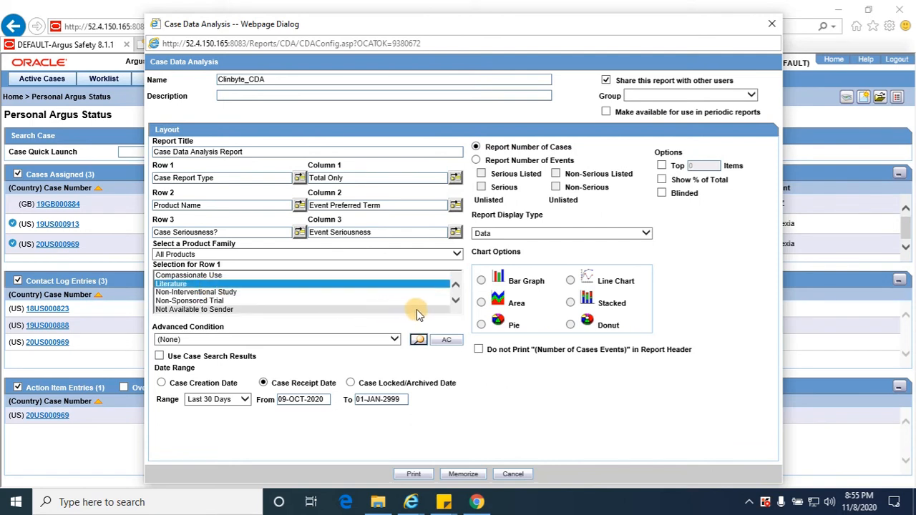
{"action": "left_click", "coordinate": [455, 300]}
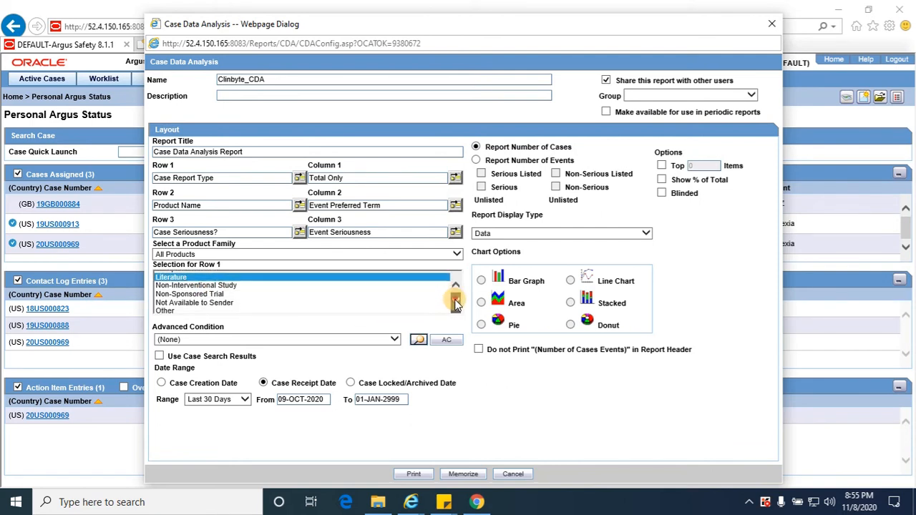
{"action": "left_click", "coordinate": [455, 301]}
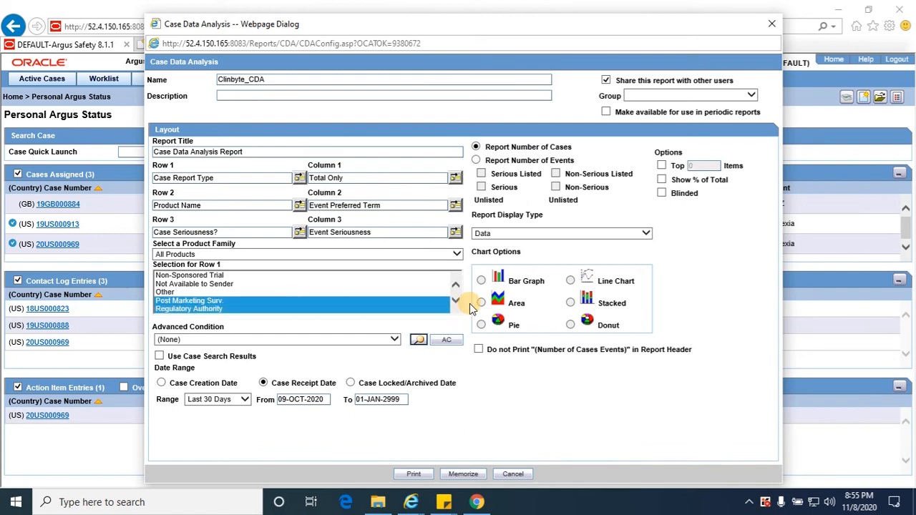
{"action": "left_click", "coordinate": [456, 300]}
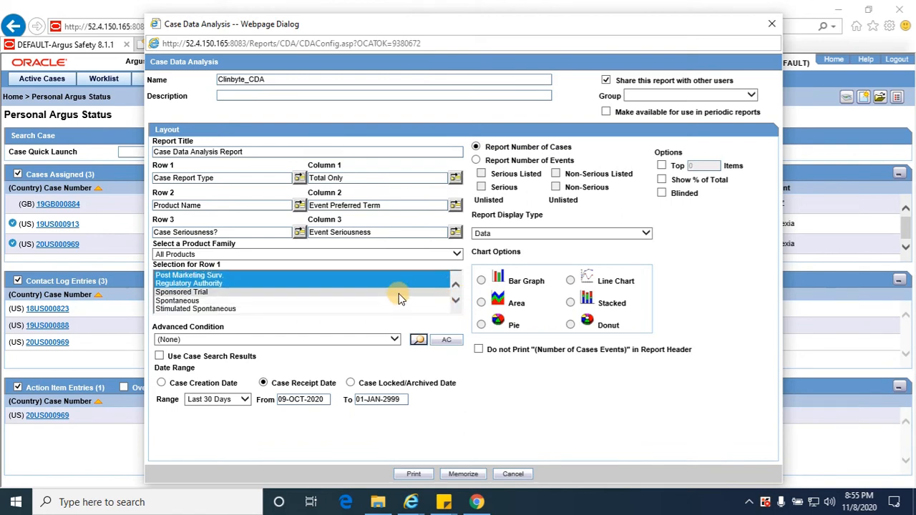
{"action": "left_click", "coordinate": [181, 292]}
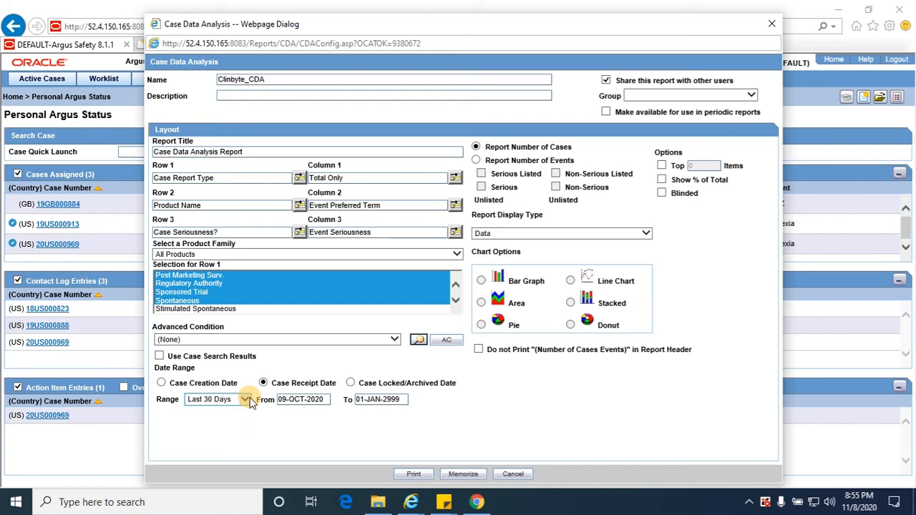
Set Date Range to All Dates (01-JAN-1900 to 01-JAN-2999) and review display types.
{"action": "left_click", "coordinate": [249, 399]}
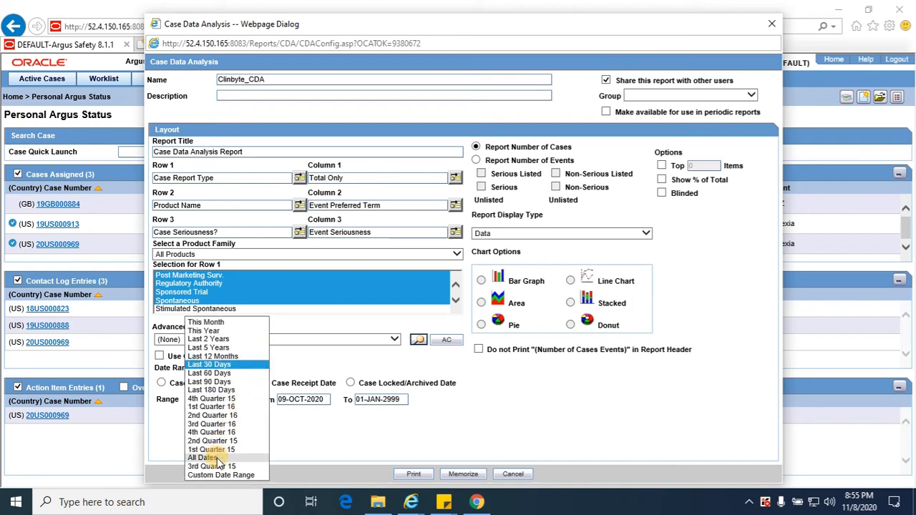
{"action": "left_click", "coordinate": [206, 458]}
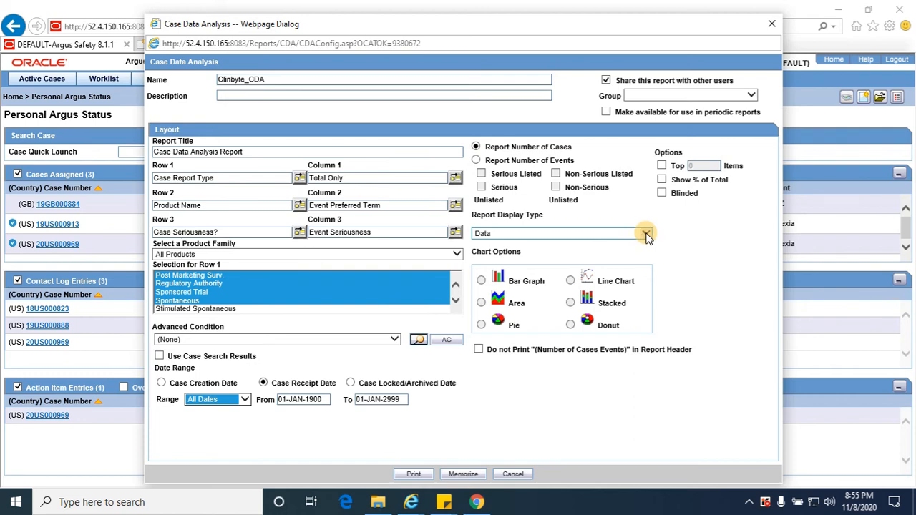
{"action": "left_click", "coordinate": [644, 233]}
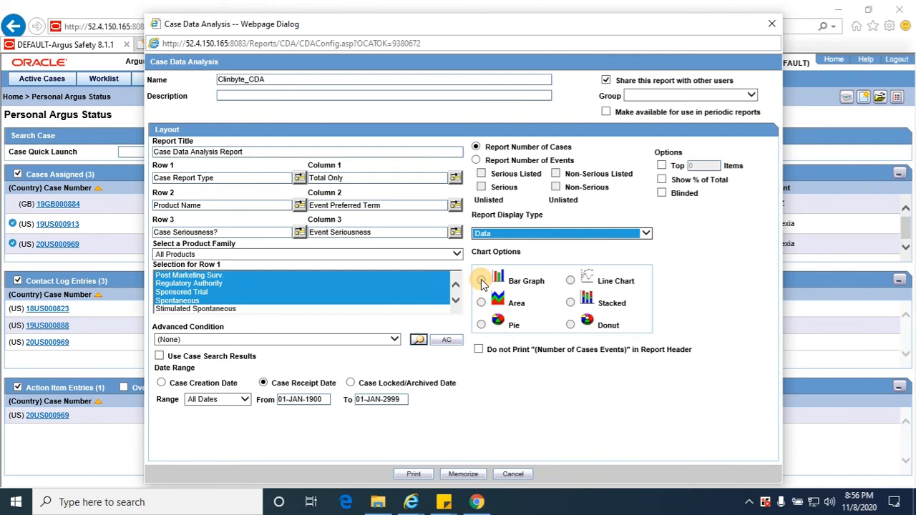
{"action": "left_click", "coordinate": [481, 280]}
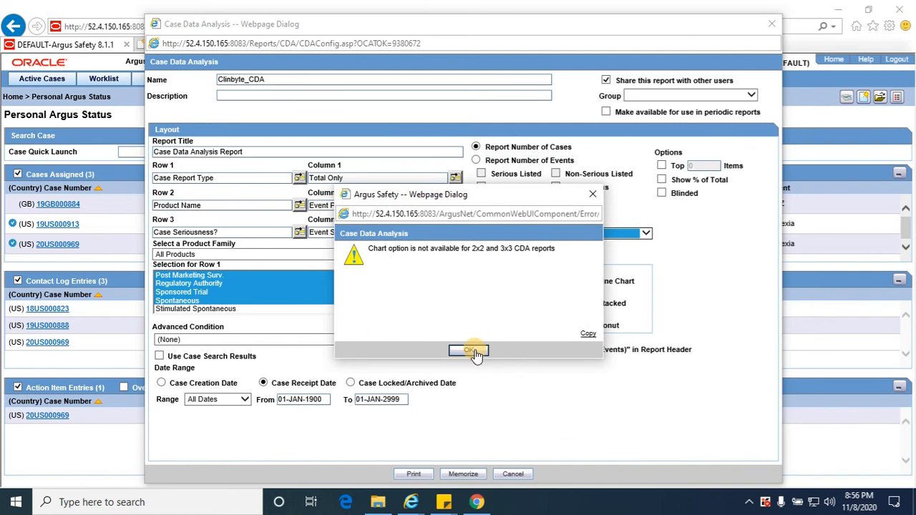
{"action": "left_click", "coordinate": [469, 350]}
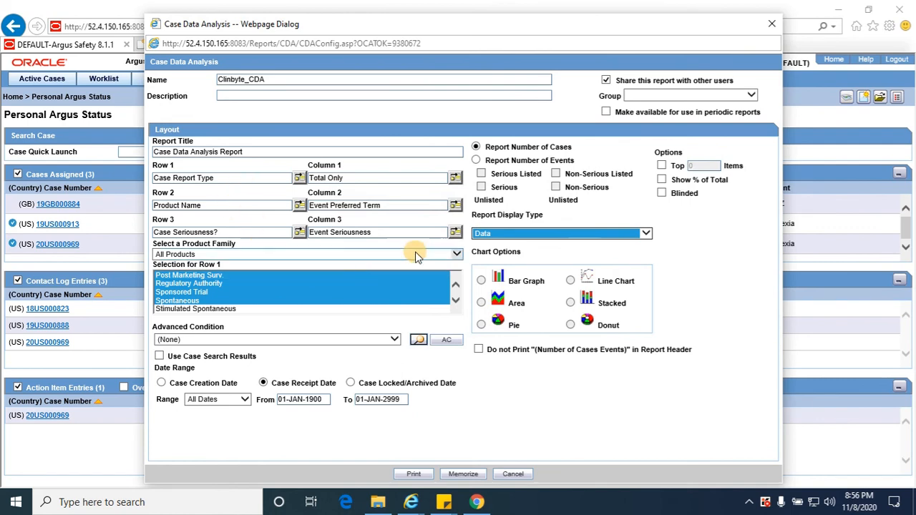
{"action": "mouse_move", "coordinate": [526, 233]}
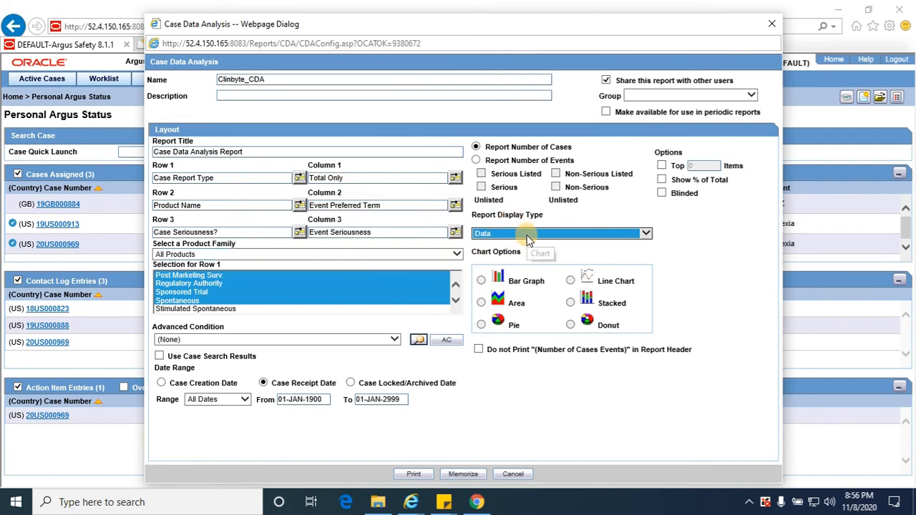
{"action": "mouse_move", "coordinate": [497, 377]}
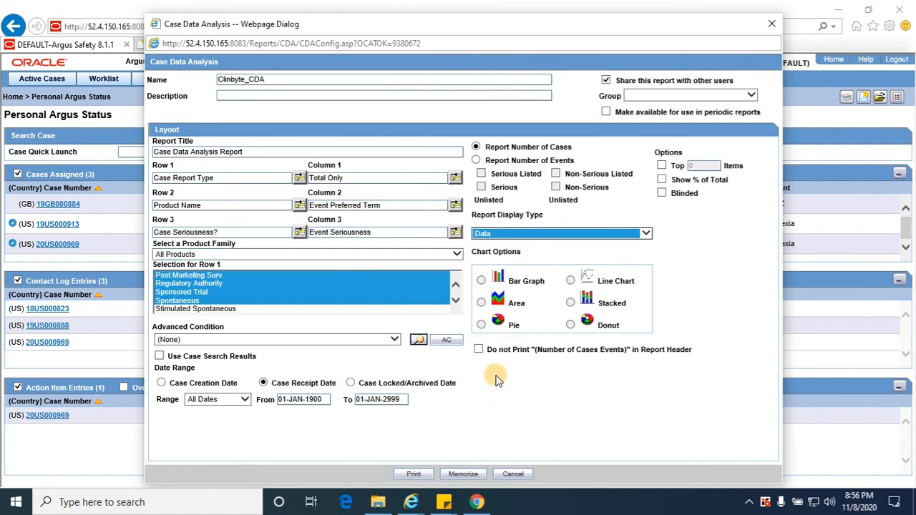
{"action": "mouse_move", "coordinate": [600, 386]}
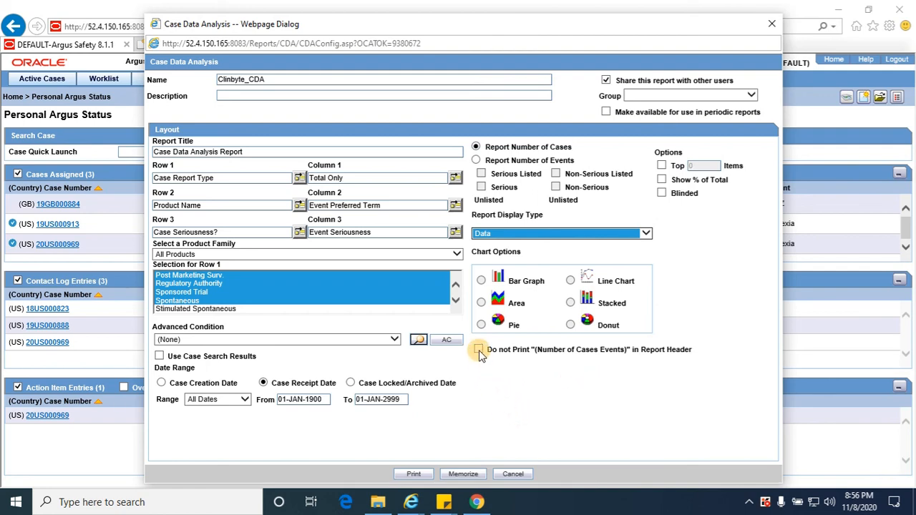
Enable 'Do not Print (Number of Cases Events) in Report Header'.
{"action": "left_click", "coordinate": [478, 350]}
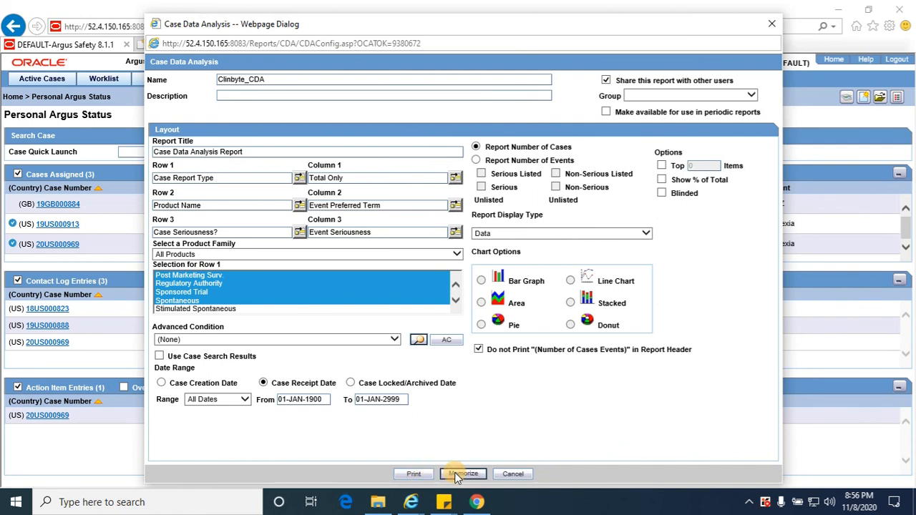
{"action": "mouse_move", "coordinate": [460, 421]}
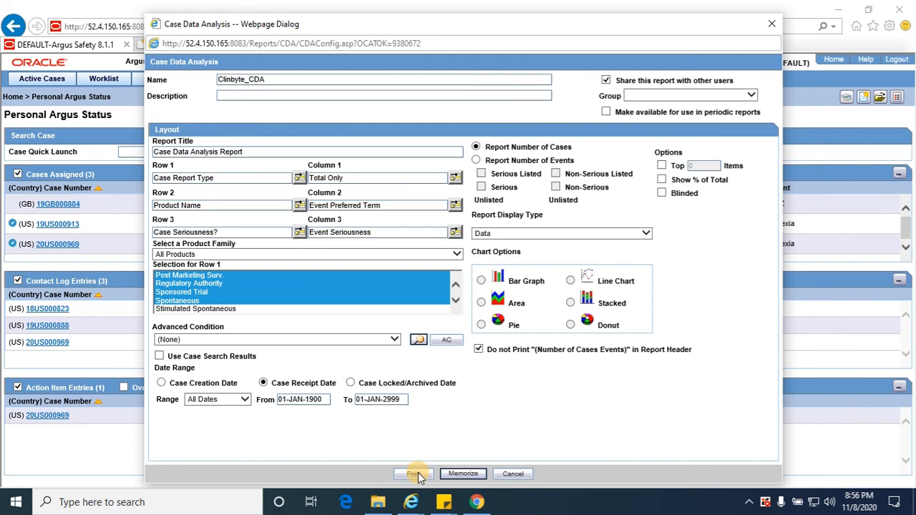
{"action": "mouse_move", "coordinate": [475, 437]}
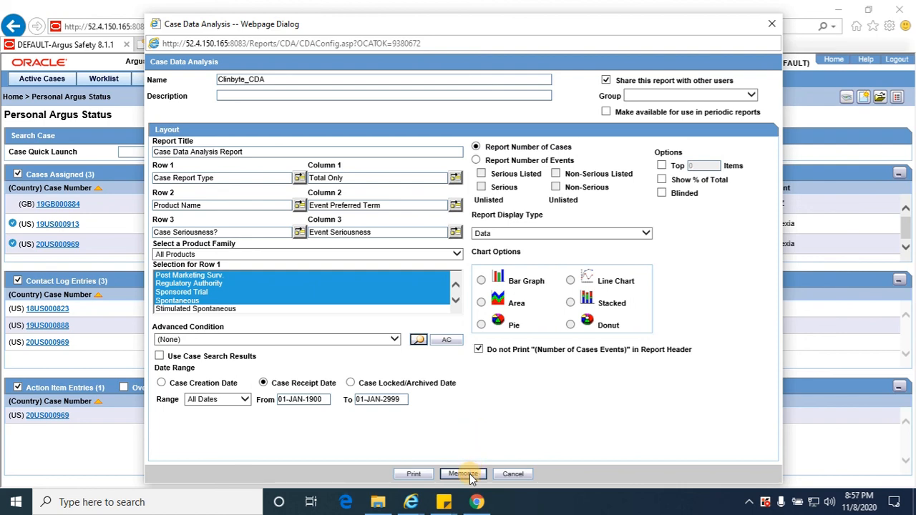
{"action": "mouse_move", "coordinate": [468, 418]}
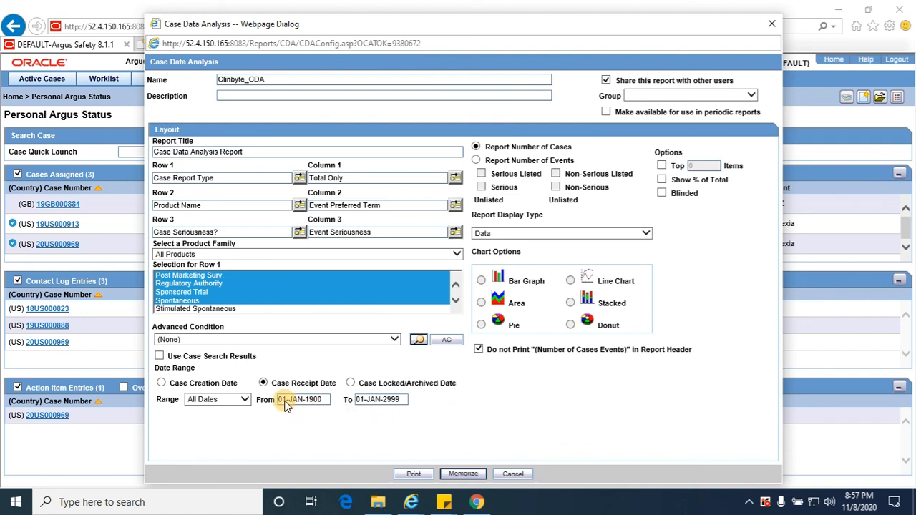
{"action": "mouse_move", "coordinate": [297, 407]}
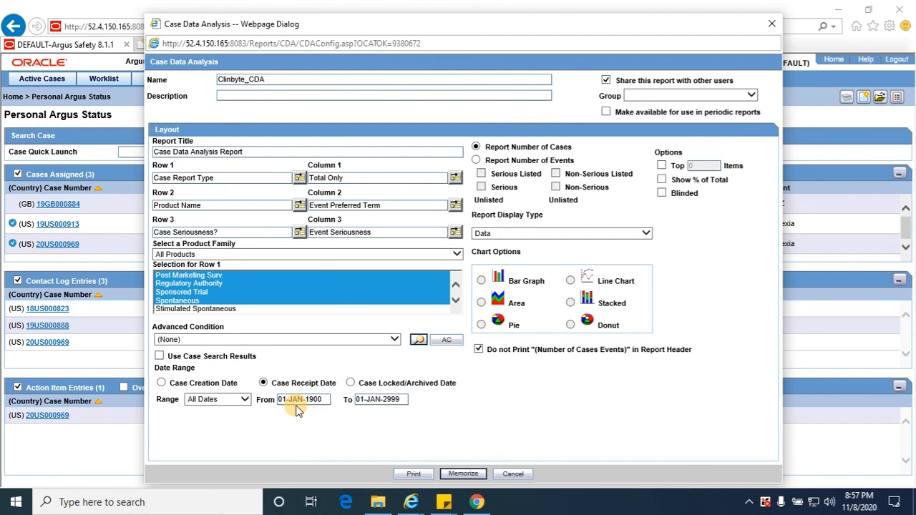